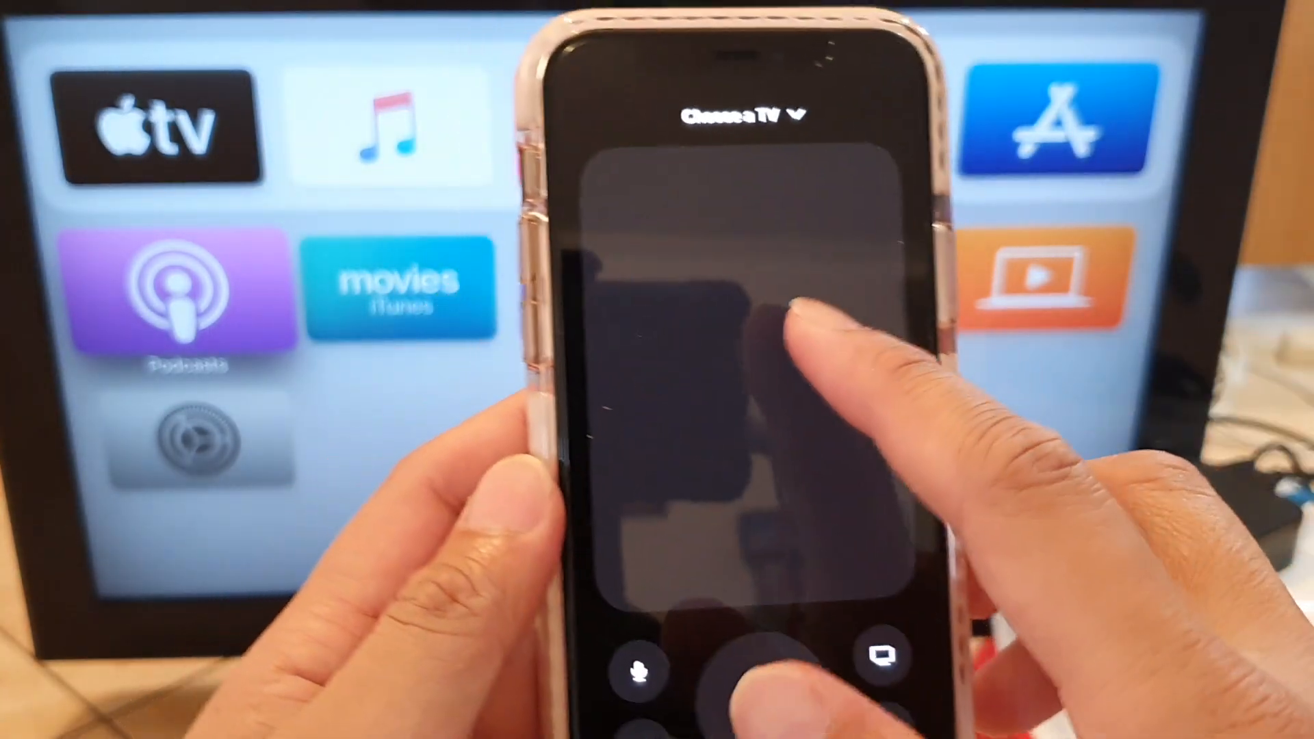
Dismiss the Control Center remote with no TV chosen and return to the home screen.
click(749, 115)
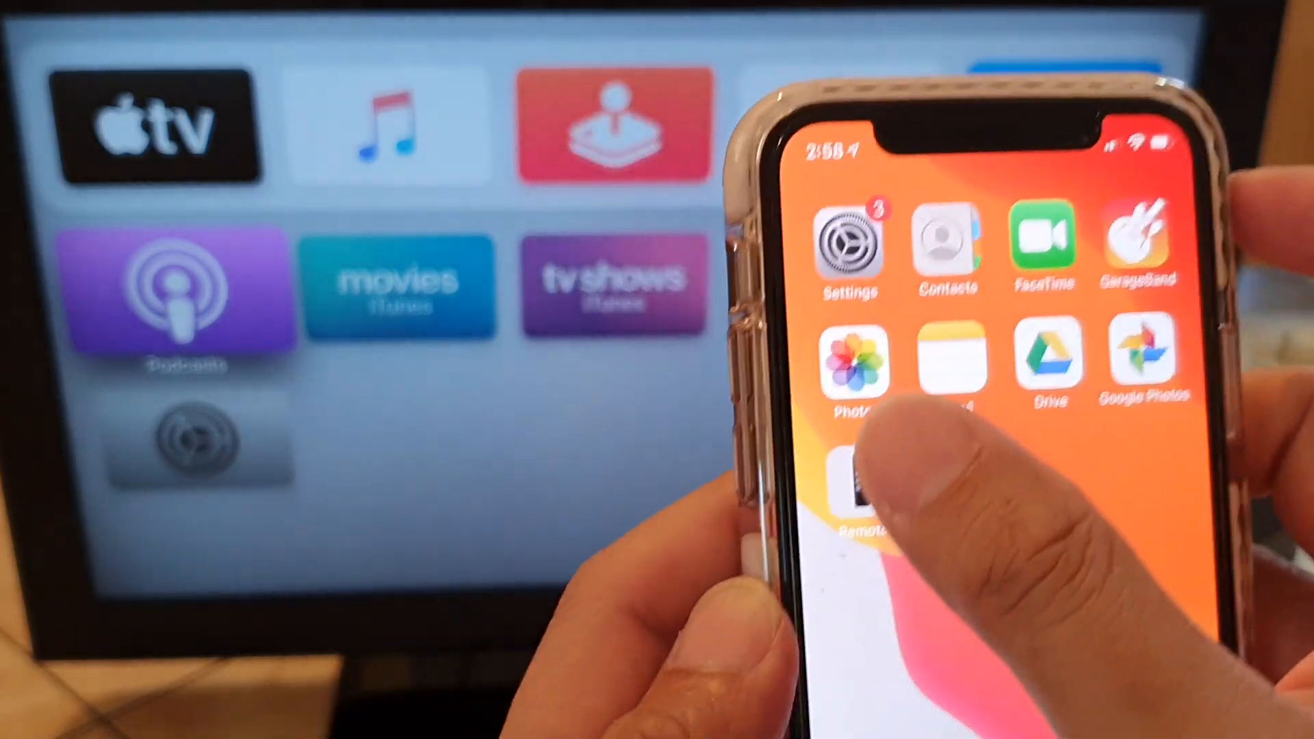
Launch the Apple TV Remote app from the home screen icon.
click(853, 486)
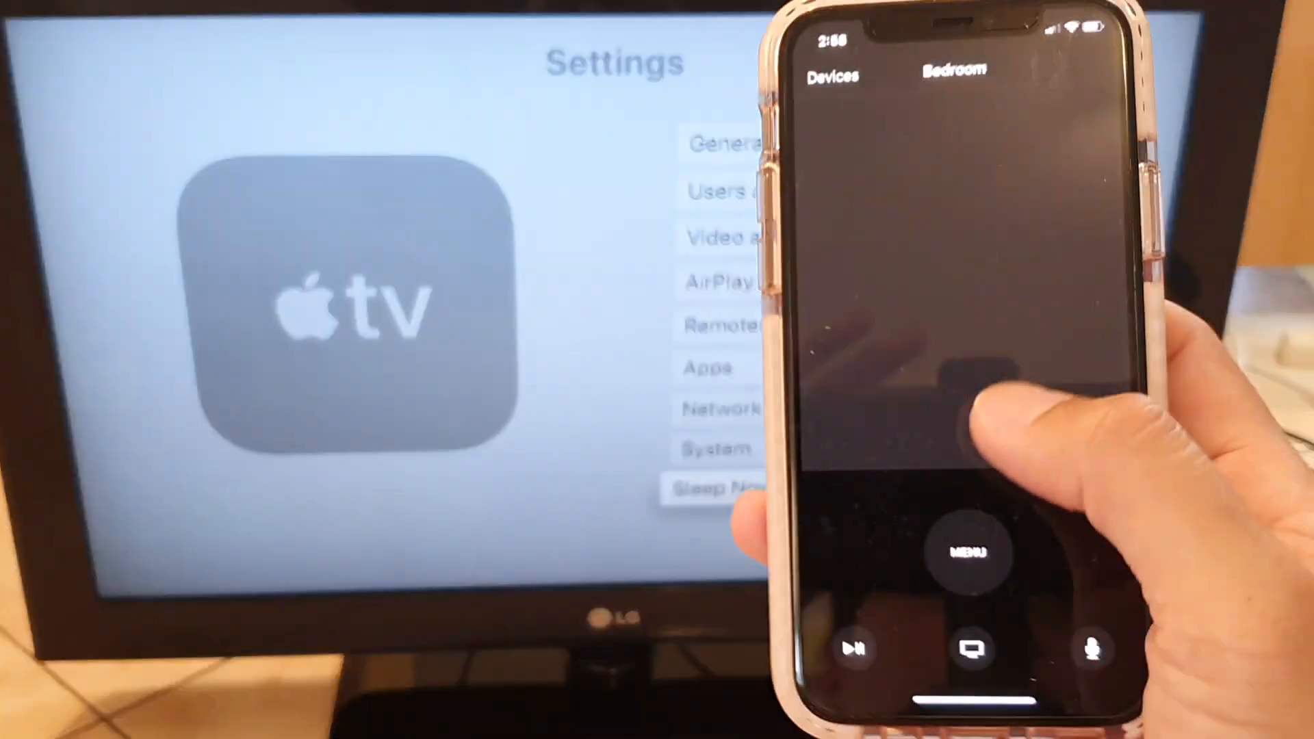
Use MENU to back the Bedroom Apple TV out of Settings to its home screen.
click(969, 553)
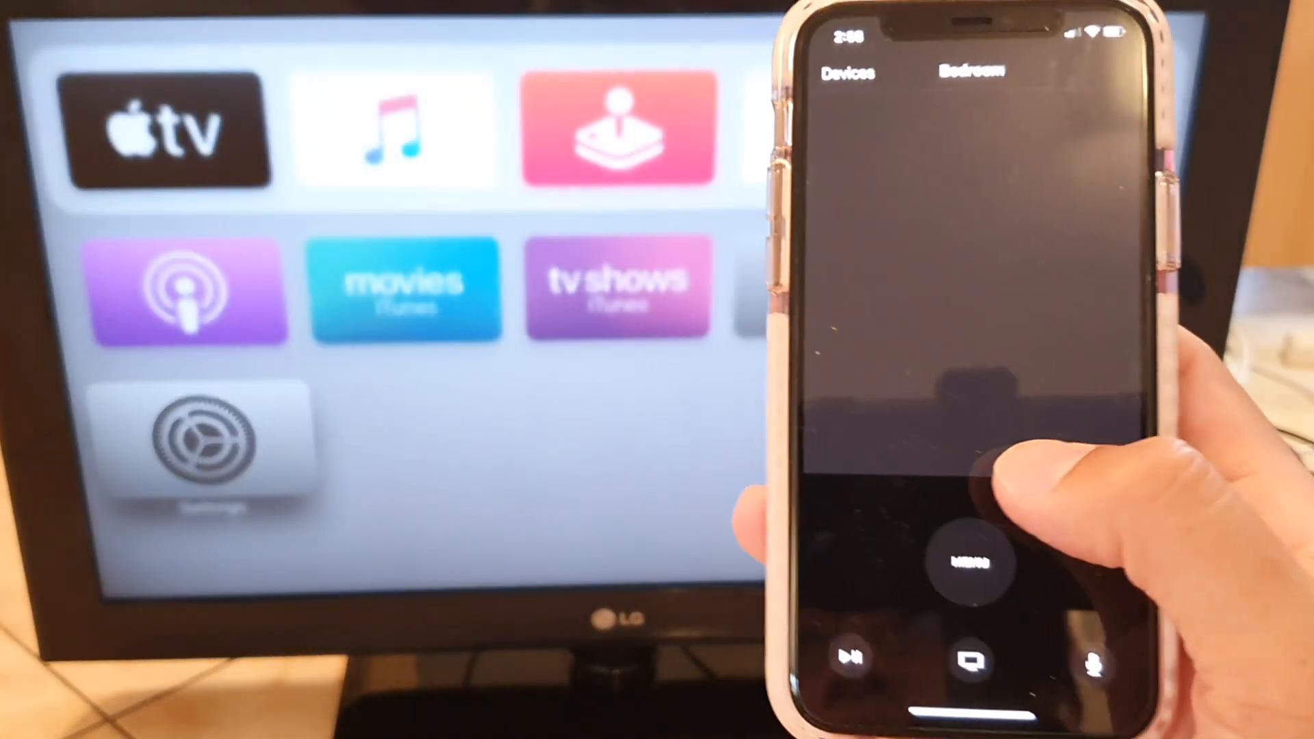